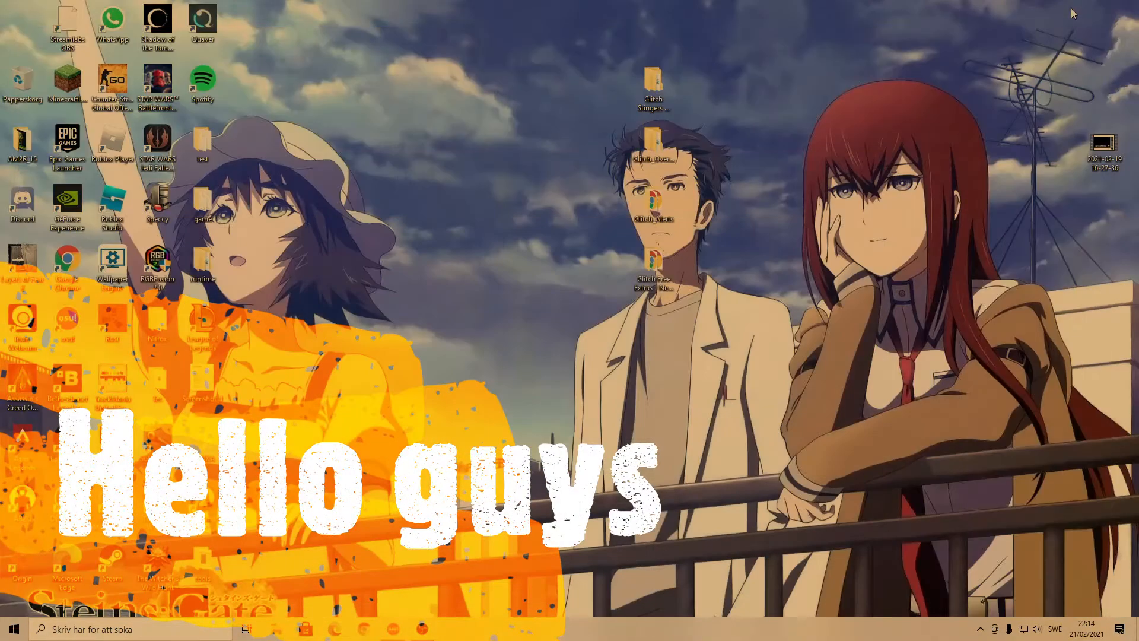
{"action": "mouse_move", "coordinate": [427, 314]}
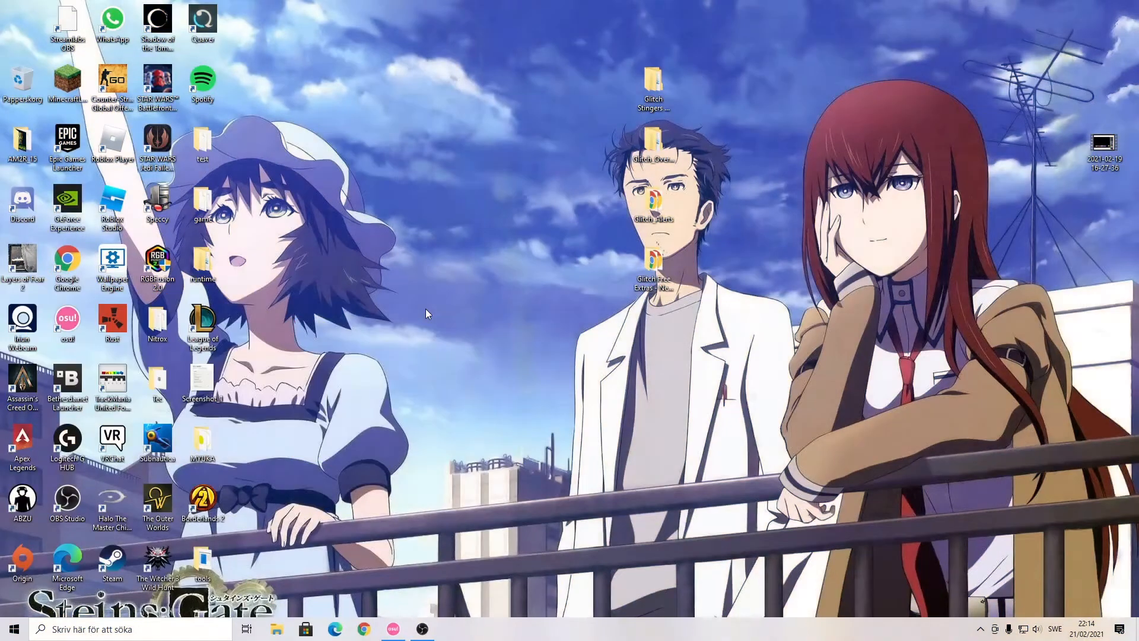
{"action": "mouse_move", "coordinate": [418, 316]}
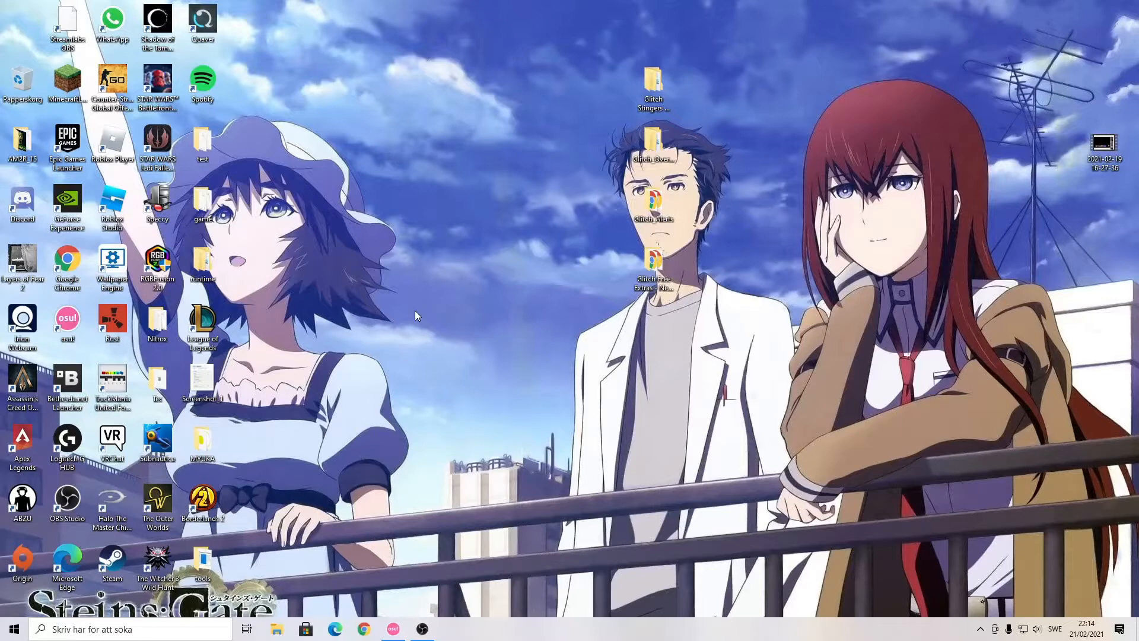
{"action": "mouse_move", "coordinate": [47, 316]}
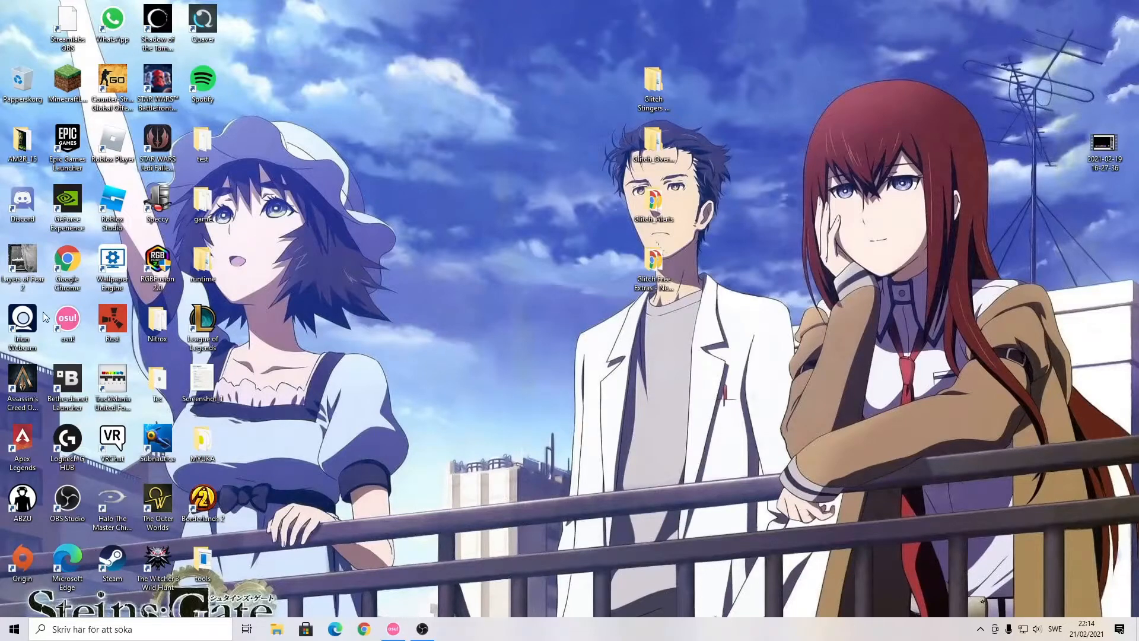
{"action": "mouse_move", "coordinate": [116, 346]}
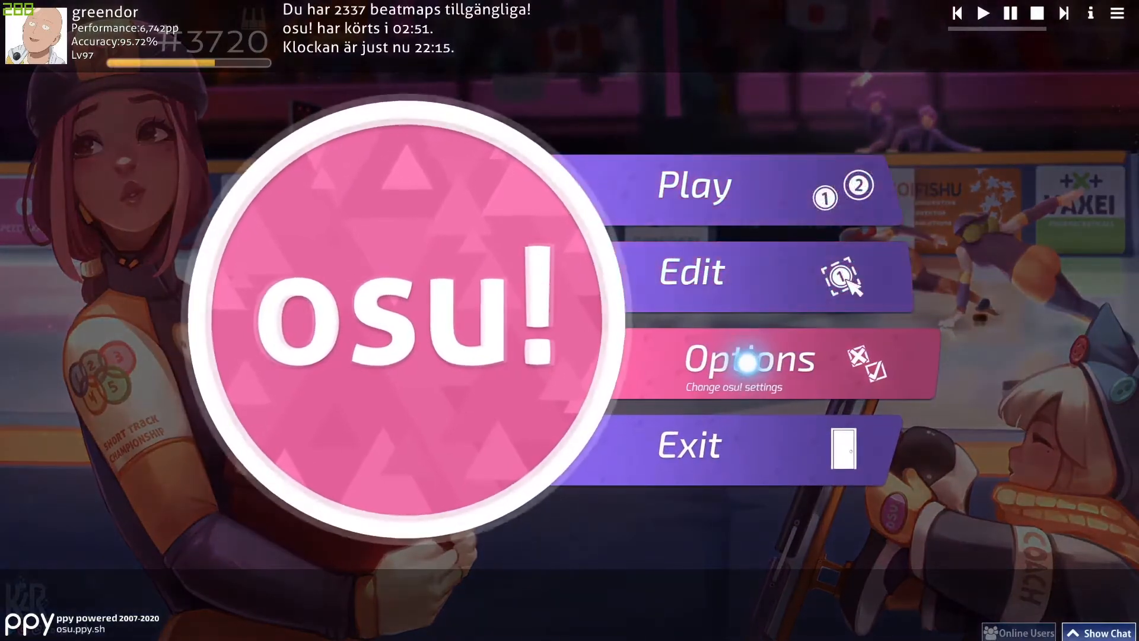
Step: From Options > Skin, open the plox&chordxx (Invadey's Edit) skin folder on disk
{"action": "left_click", "coordinate": [748, 359]}
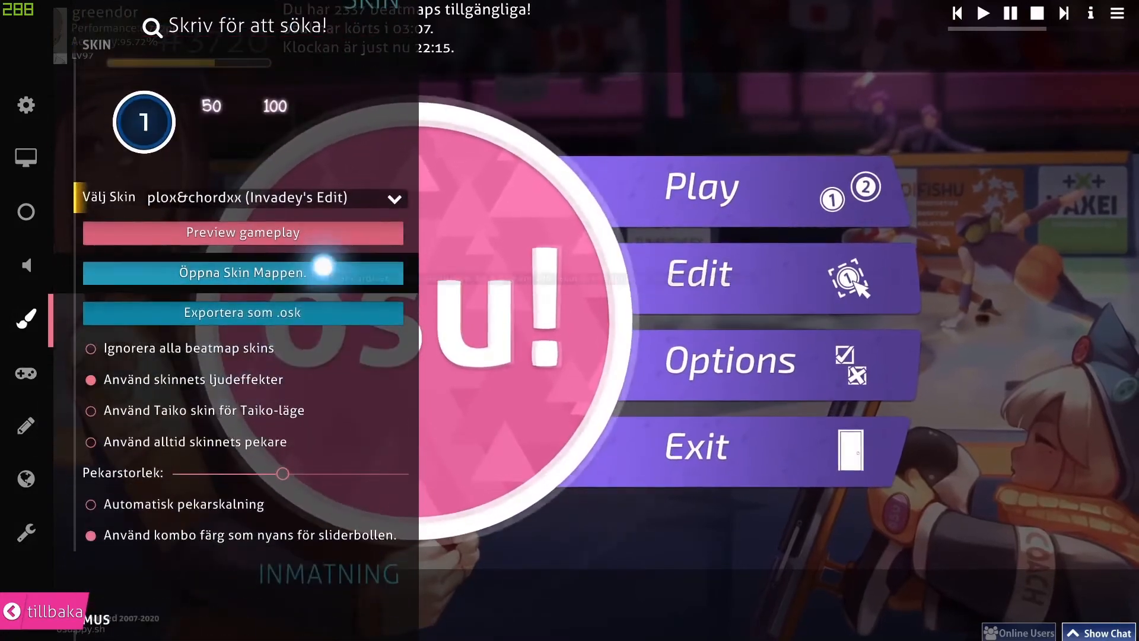
{"action": "left_click", "coordinate": [243, 273]}
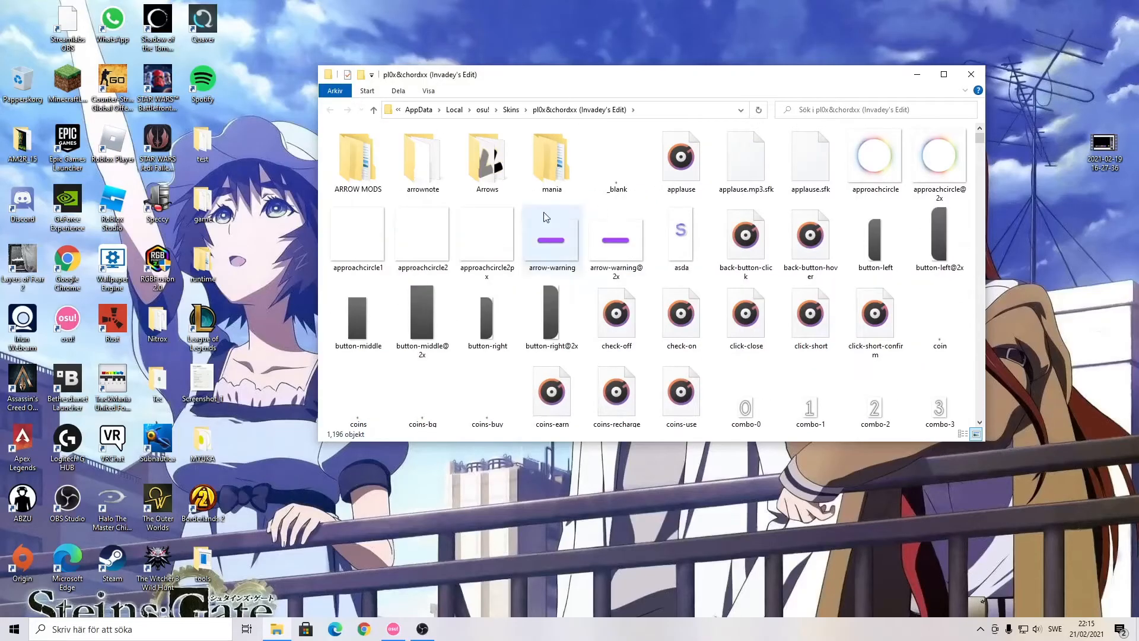
{"action": "mouse_move", "coordinate": [480, 181]}
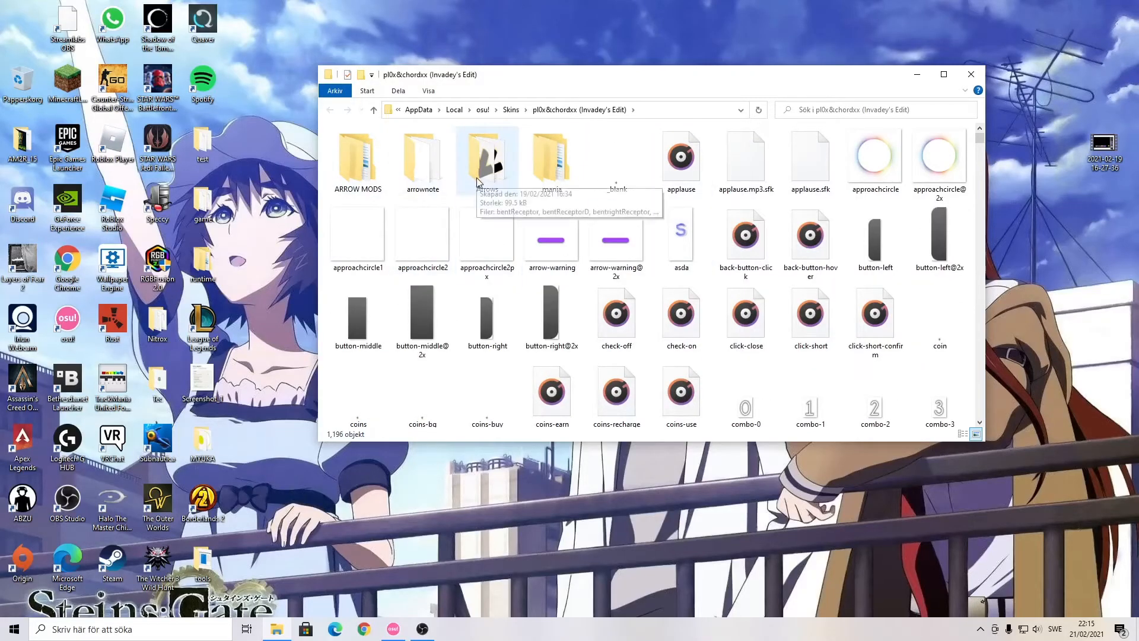
{"action": "mouse_move", "coordinate": [591, 143]}
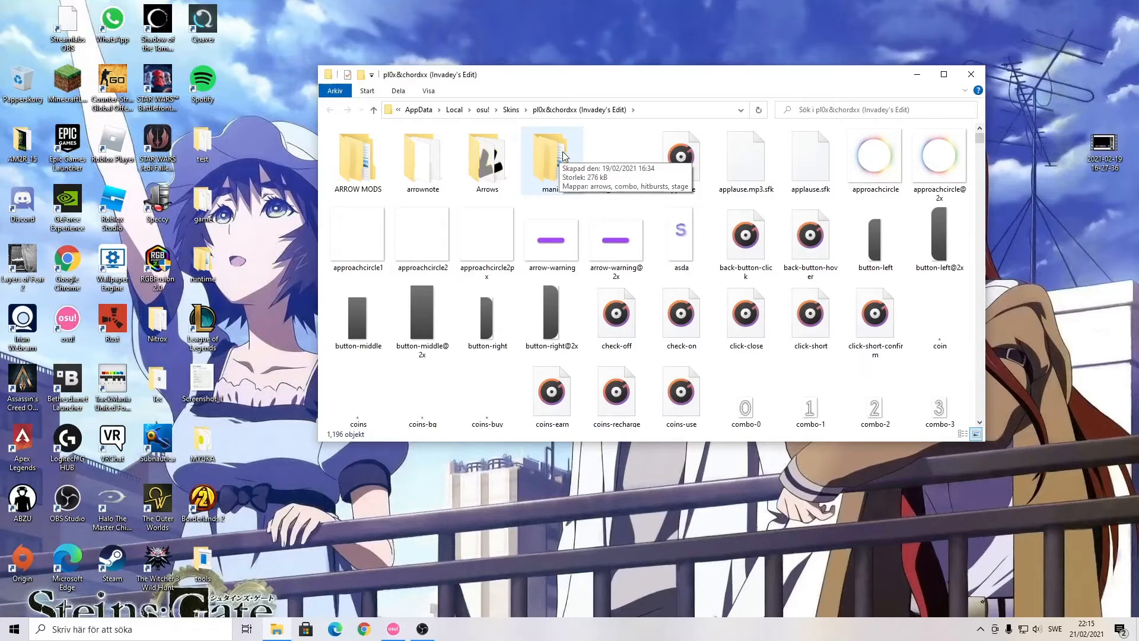
{"action": "double_click", "coordinate": [552, 153]}
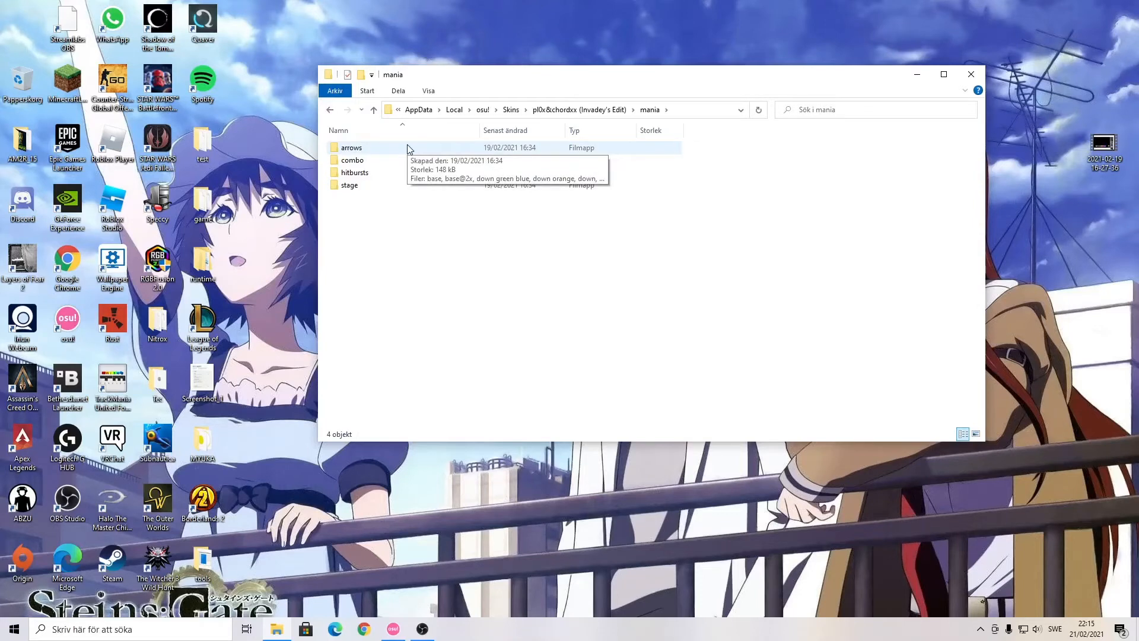
Step: Enter the mania arrows subfolder and look through its arrow, note and key images
{"action": "double_click", "coordinate": [351, 148]}
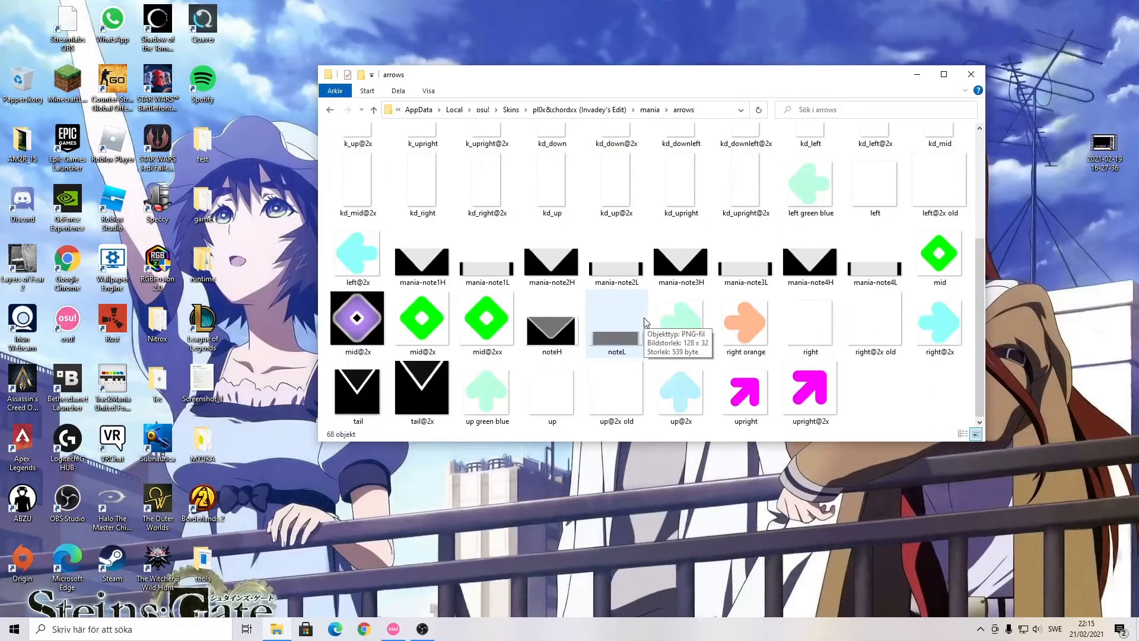
{"action": "mouse_move", "coordinate": [755, 304]}
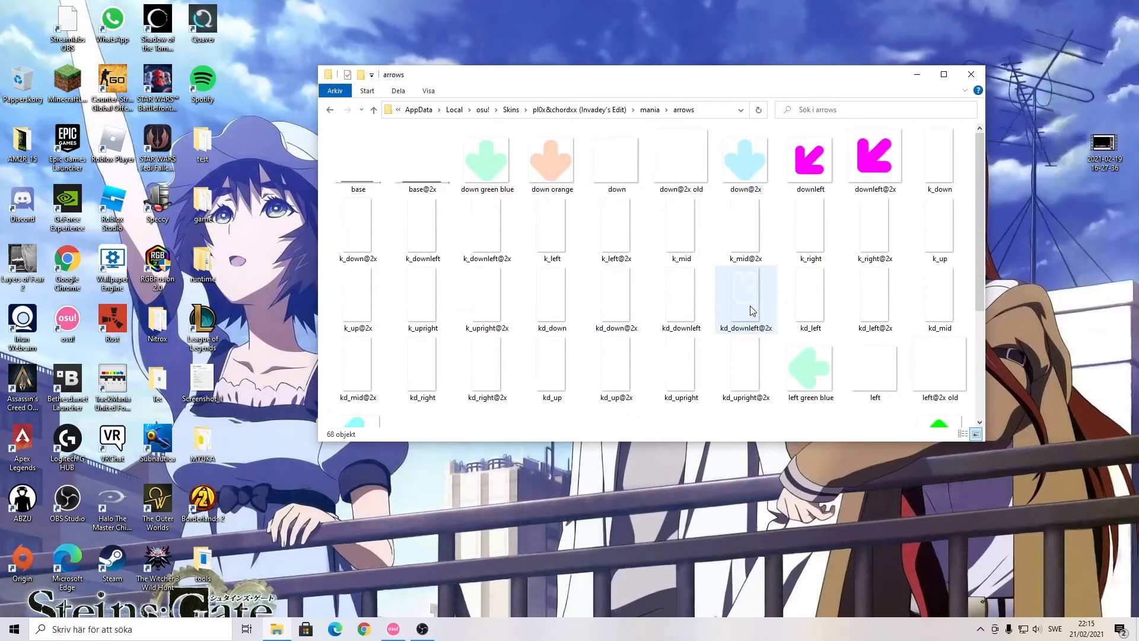
{"action": "scroll", "scroll_direction": "down", "scroll_amount": 3}
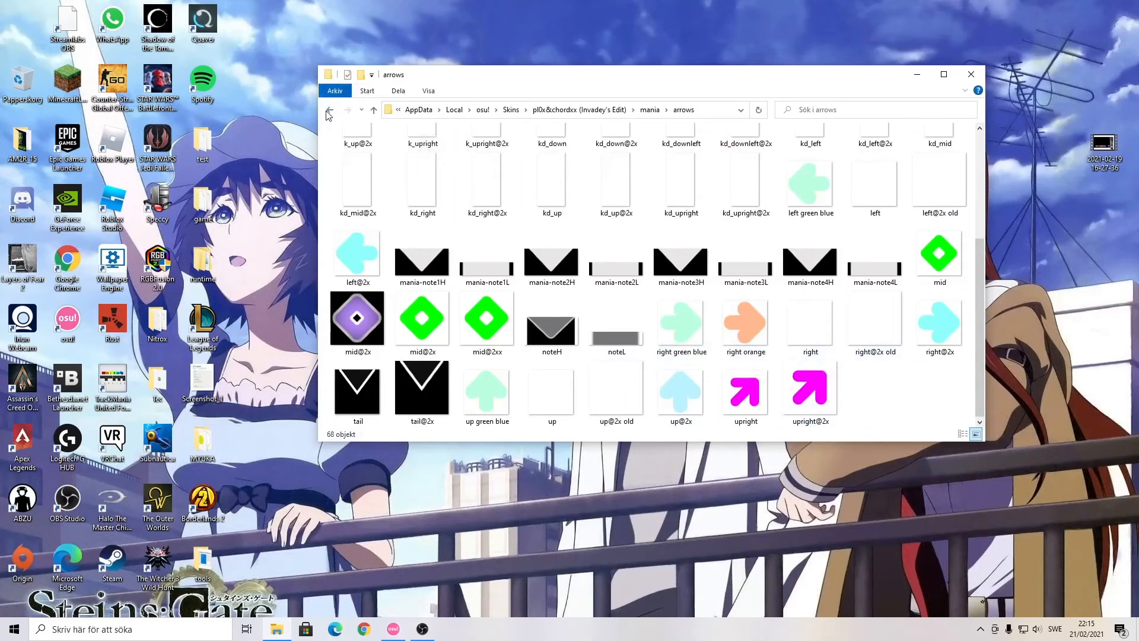
Step: Go back up to the skin's main folder with its 1,196 items
{"action": "left_click", "coordinate": [330, 110]}
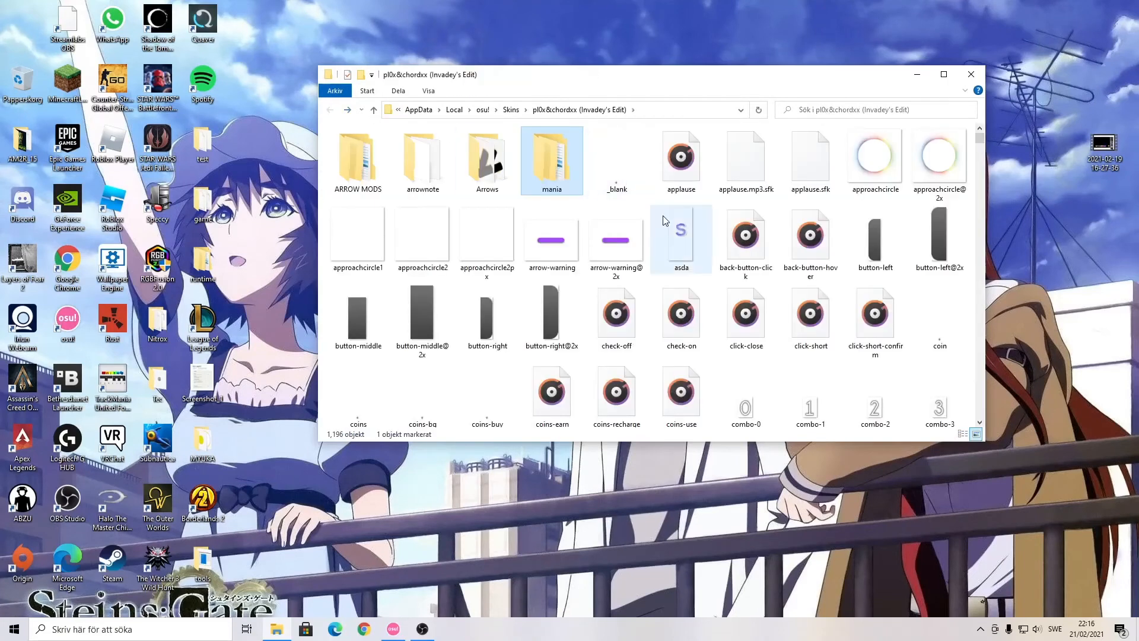
{"action": "mouse_move", "coordinate": [487, 238]}
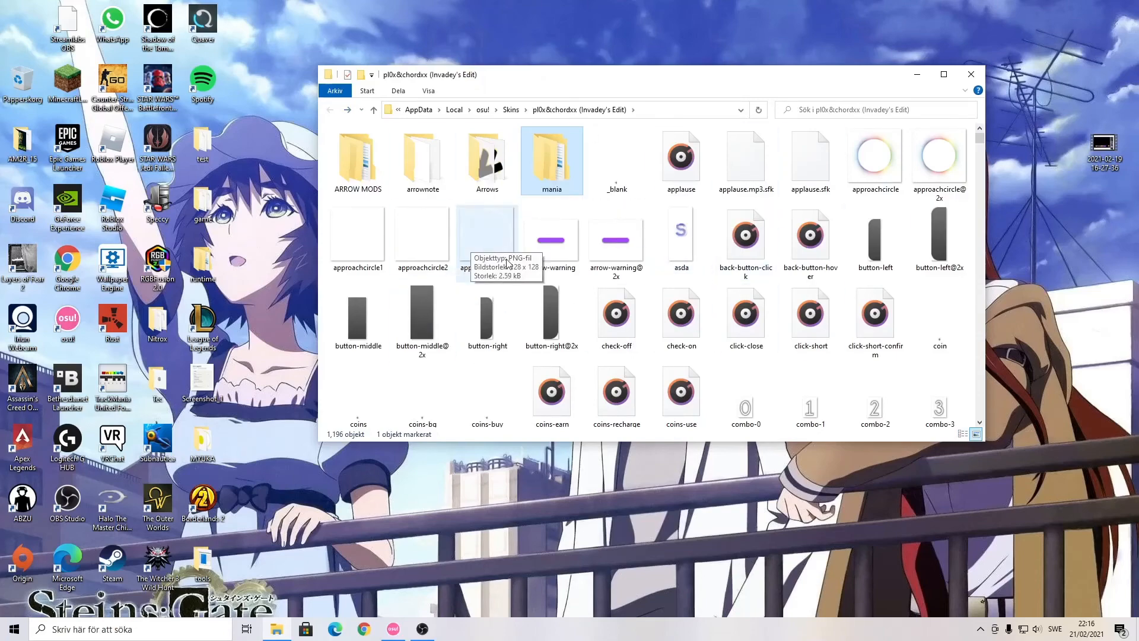
{"action": "mouse_move", "coordinate": [417, 629]}
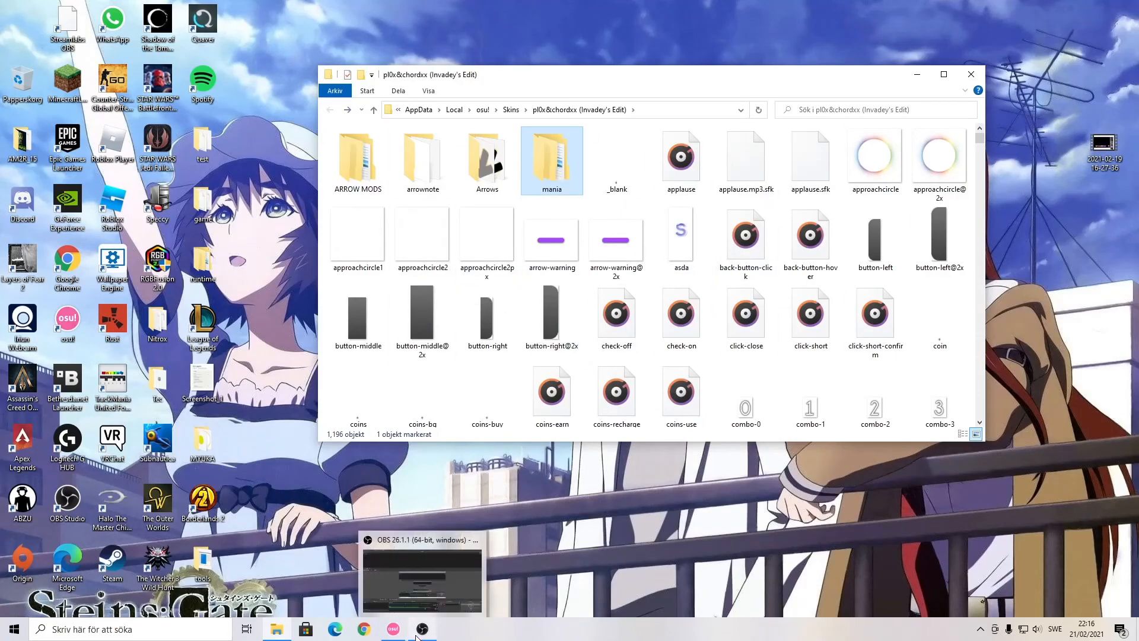